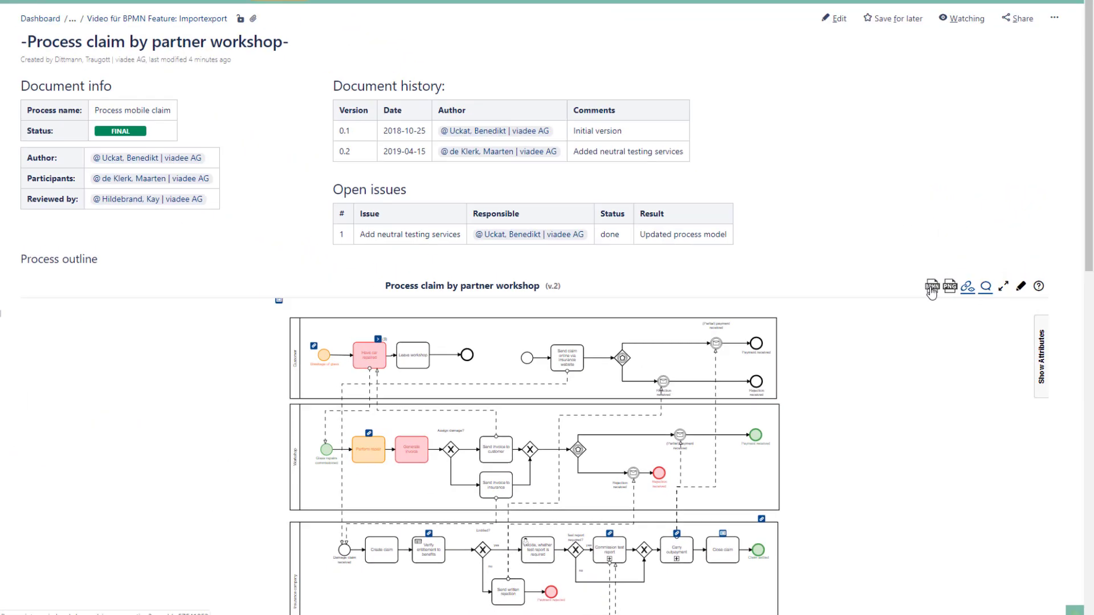
# Step: Save the embedded claim process diagram as a BPMN file in Downloads
pyautogui.click(928, 287)
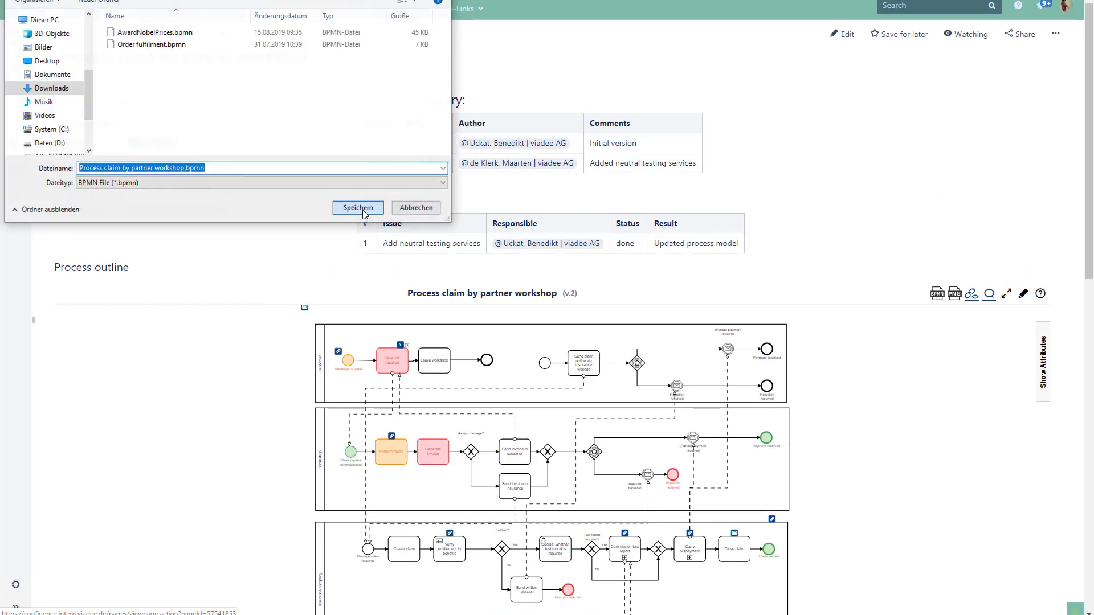
pyautogui.click(357, 207)
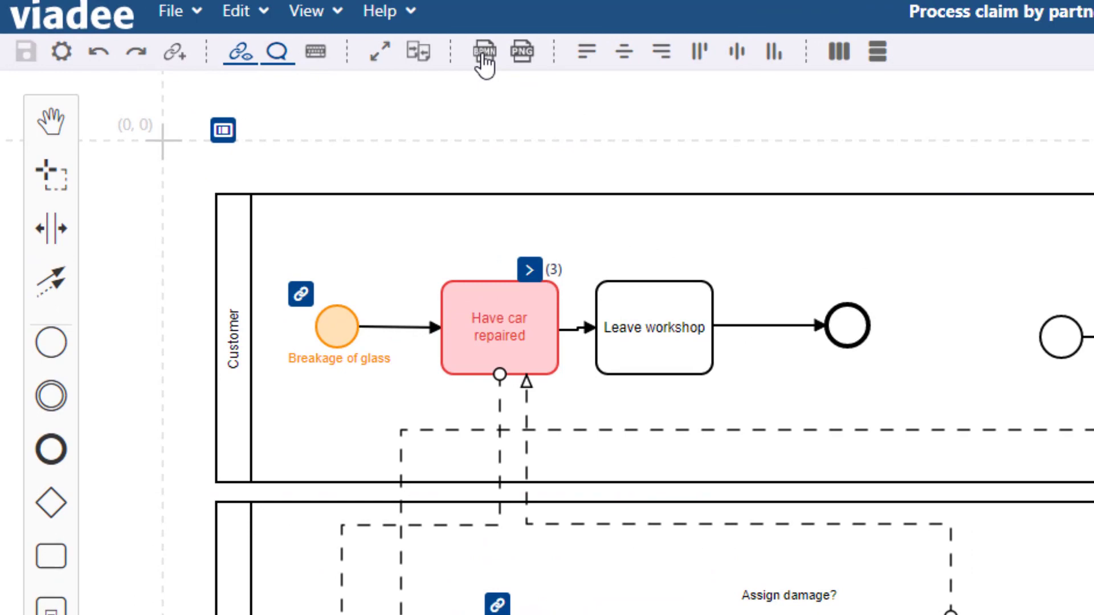
# Step: Save 'Process claim by partner workshop (1).bpmn' from the editor toolbar
pyautogui.click(484, 53)
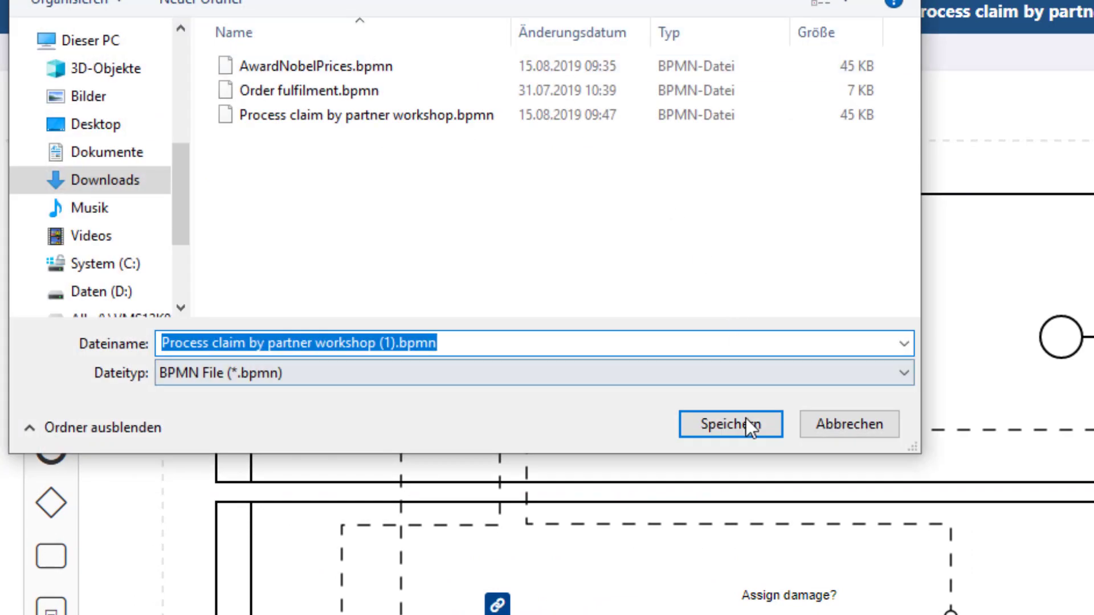
pyautogui.click(730, 424)
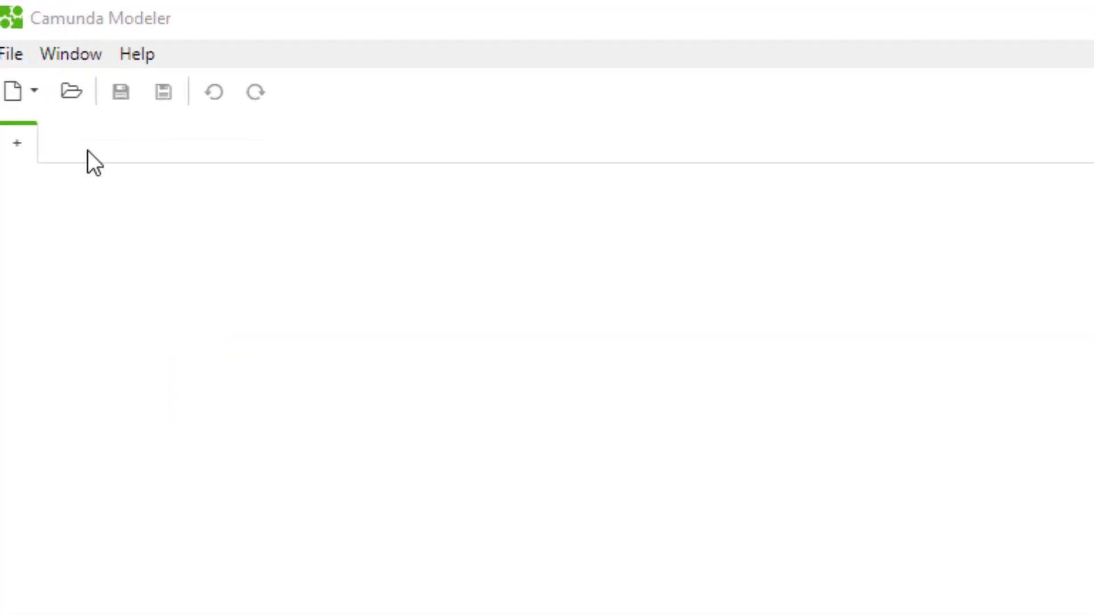
# Step: Load 'Process claim by partner workshop.bpmn' from disk into the Camunda workspace
pyautogui.click(71, 91)
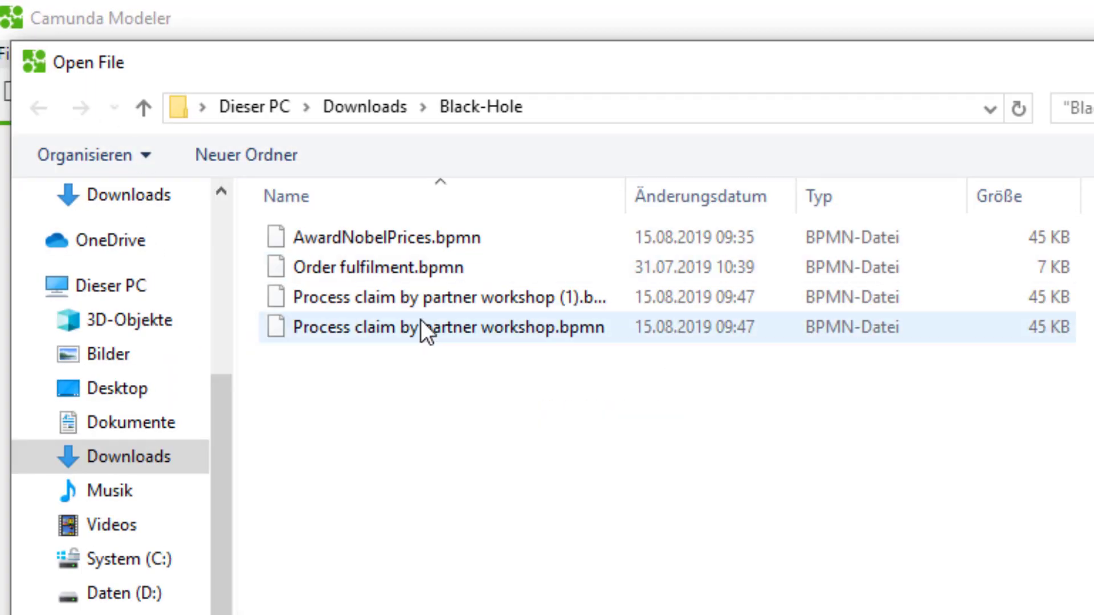
pyautogui.doubleClick(450, 327)
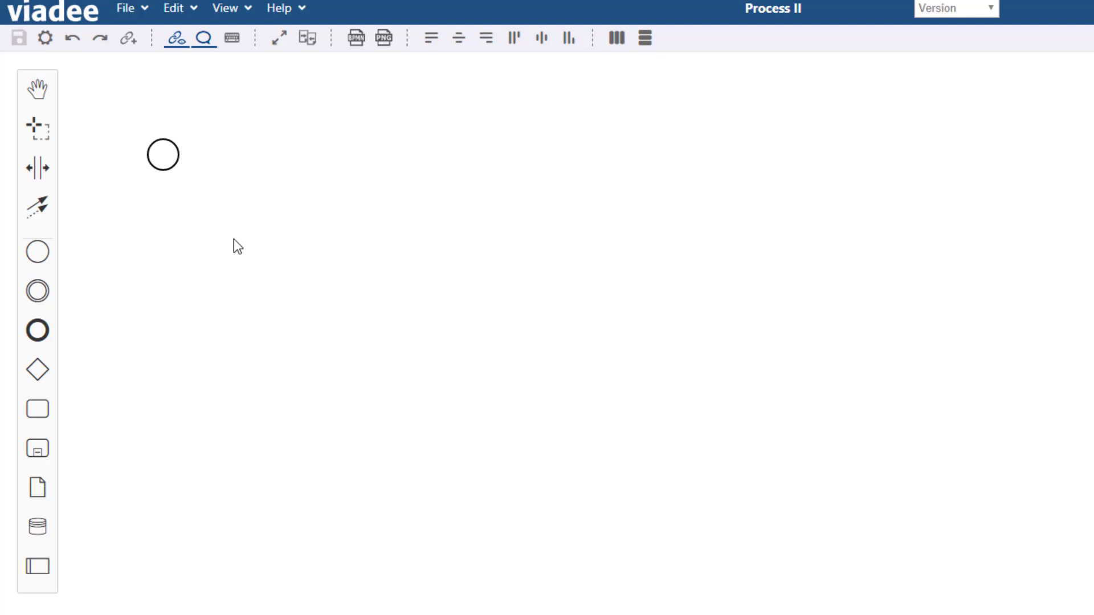
# Step: Import 'Process claim by partner workshop.bpmn' into Process II via File > Import
pyautogui.click(128, 8)
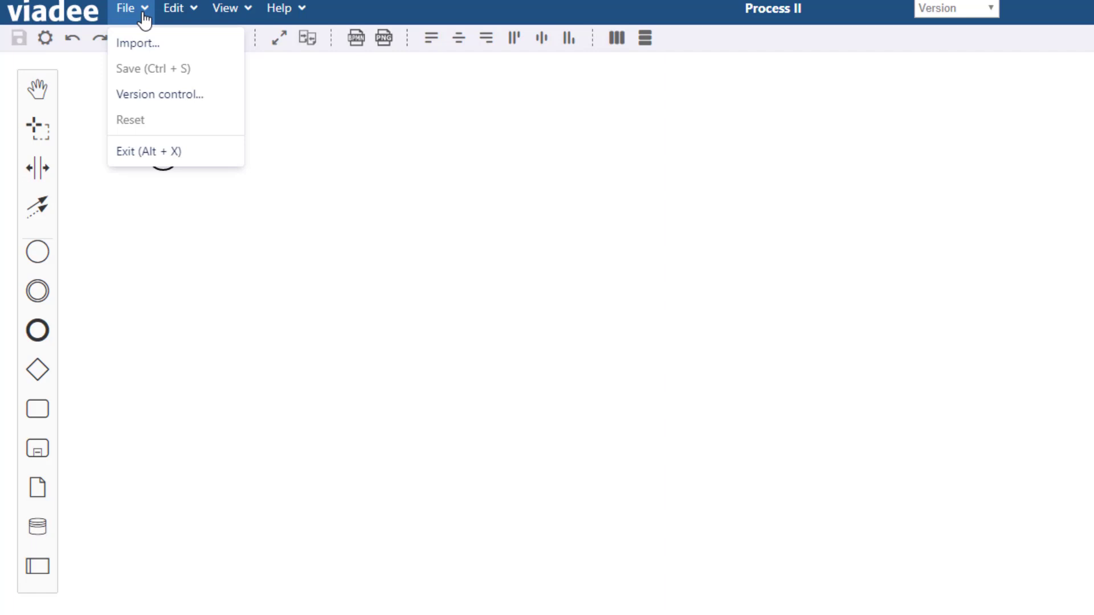
pyautogui.click(137, 43)
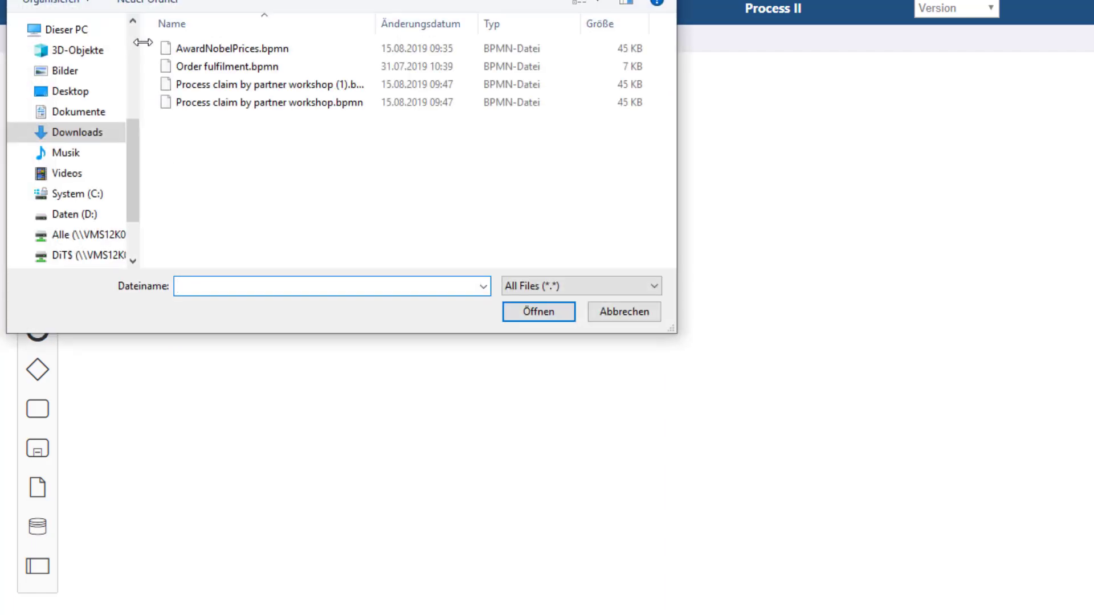
pyautogui.click(269, 101)
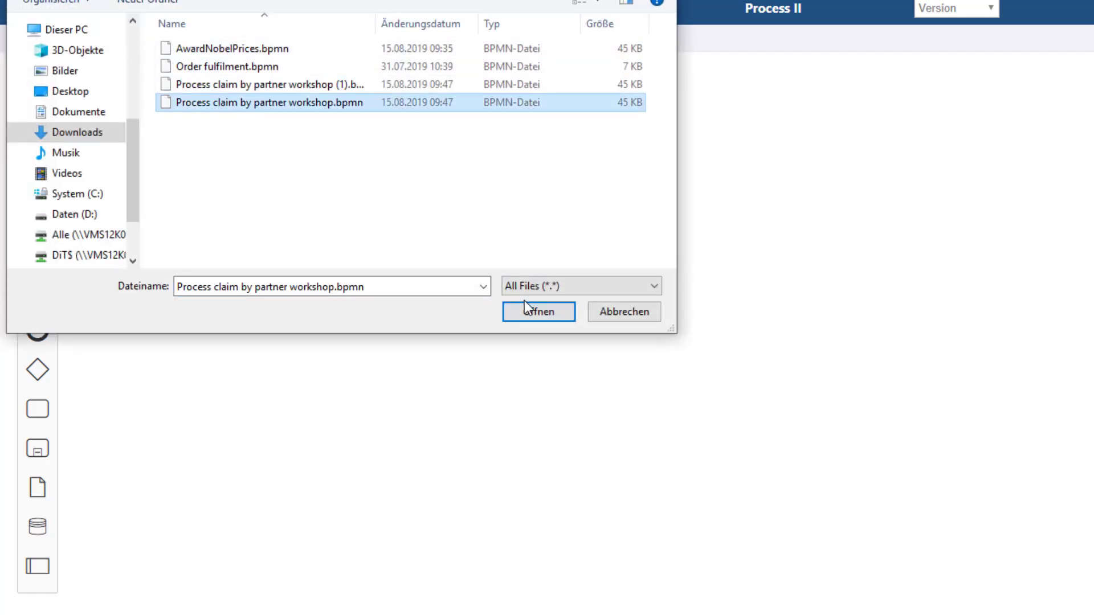
pyautogui.click(538, 313)
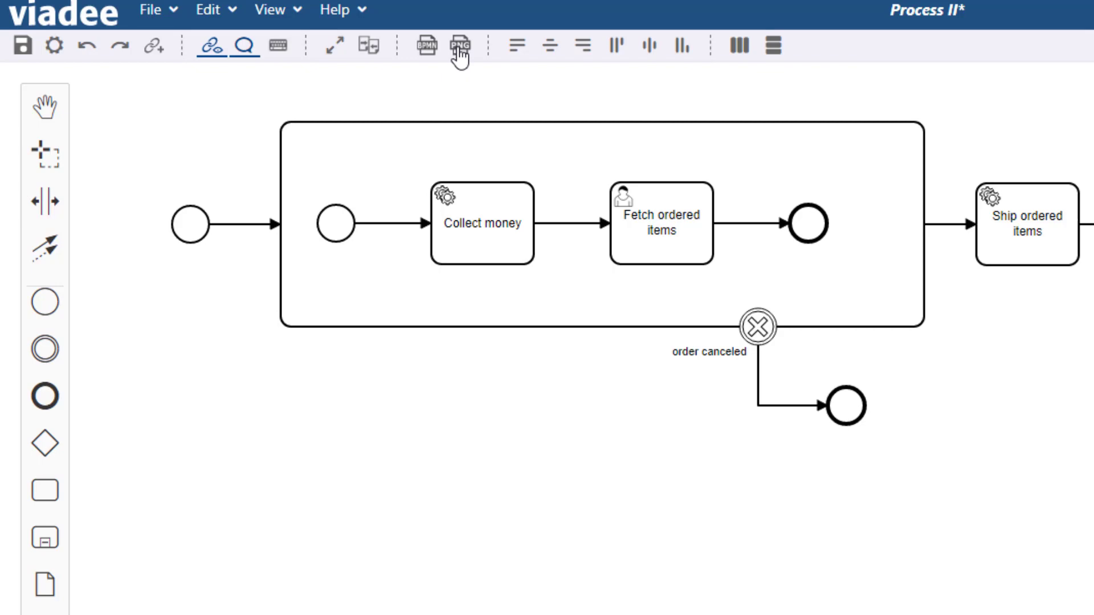
# Step: Export Process II as a 976×307 px PNG with transparent background
pyautogui.click(459, 46)
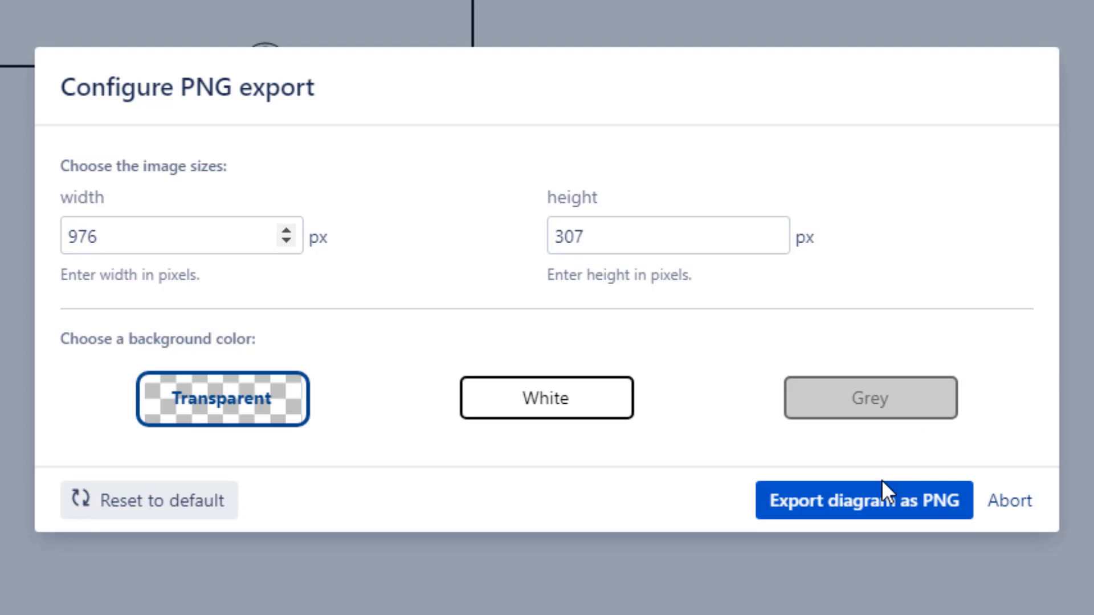
pyautogui.click(863, 500)
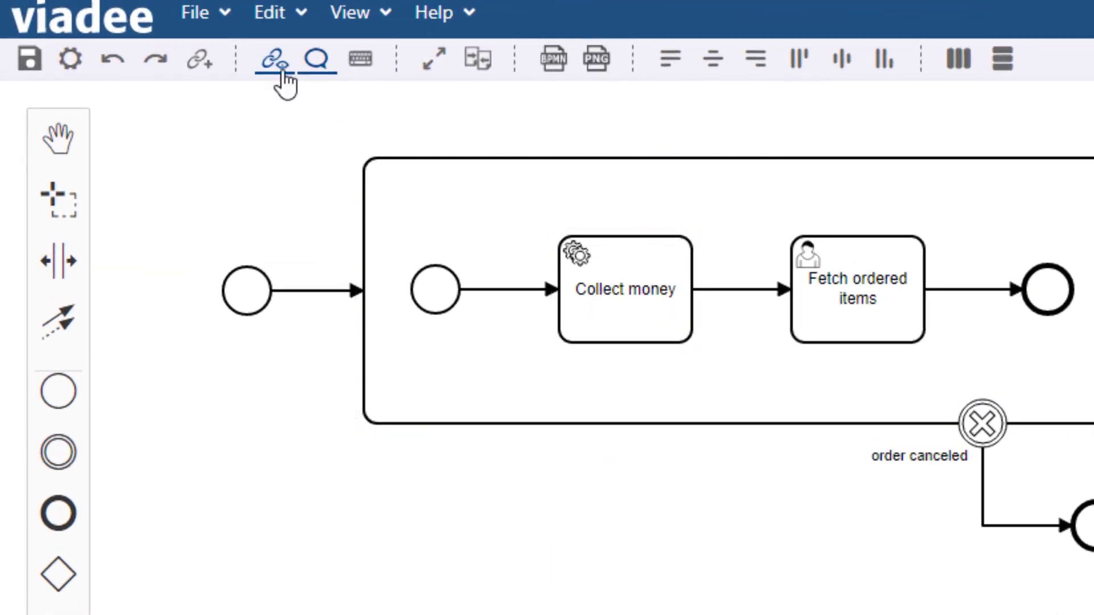
# Step: Show the Edit menu's Export submenu with BPMN, PNG and SVG choices
pyautogui.click(273, 13)
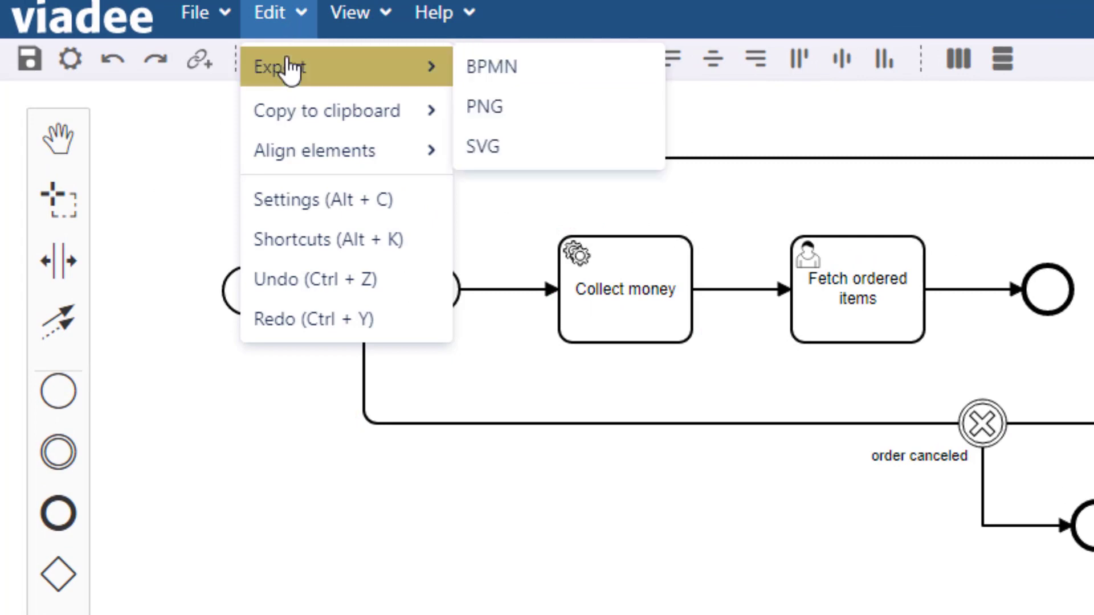